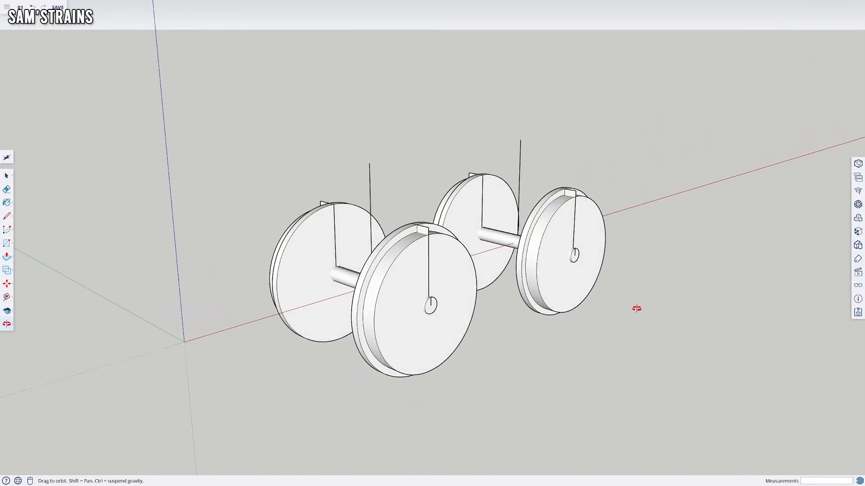
# - Orbit around the two wheelsets to inspect them before loading the chassis version
pyautogui.moveTo(636, 309); pyautogui.dragTo(506, 328)
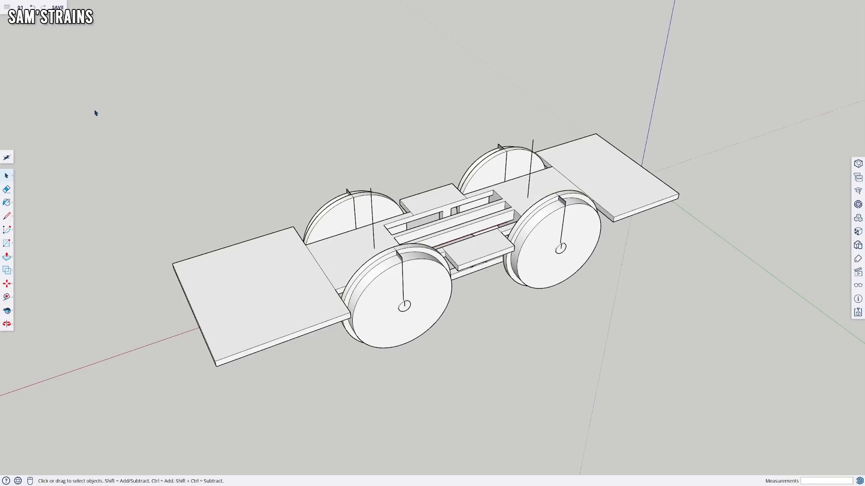
pyautogui.moveTo(161, 379)
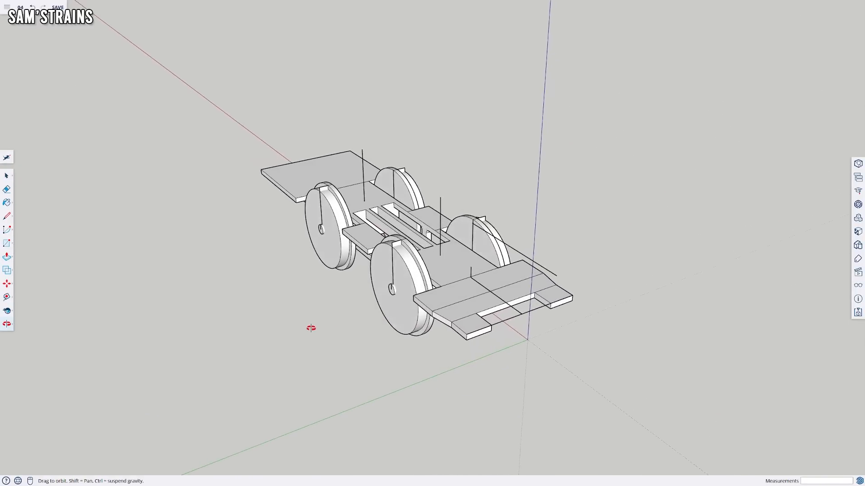
# - Orbit to view the axles resting in their bearing slots and the rounded plate under the chassis
pyautogui.click(7, 311)
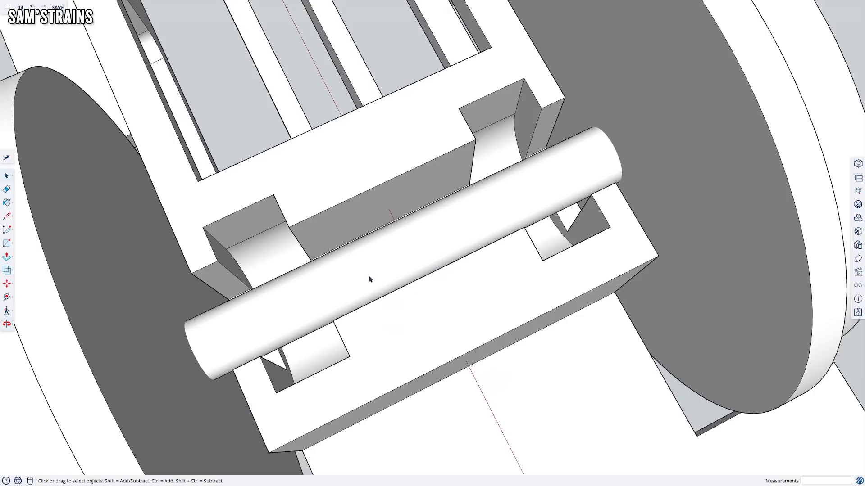
pyautogui.moveTo(523, 237)
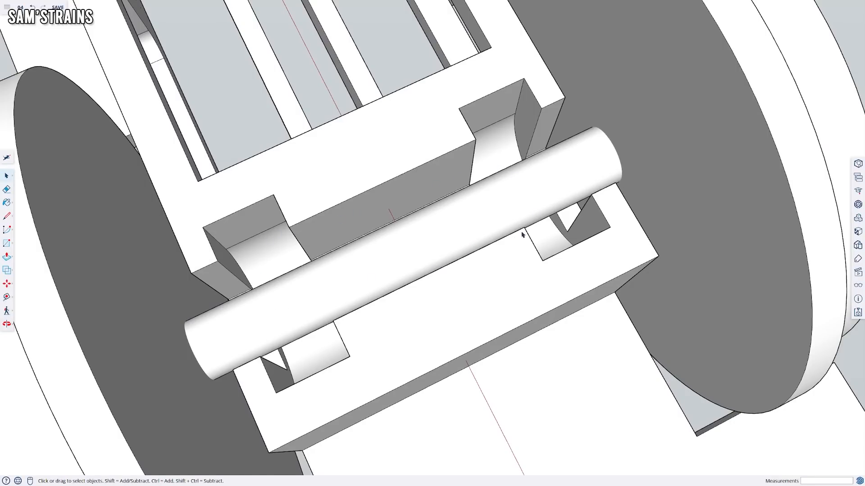
pyautogui.moveTo(552, 240)
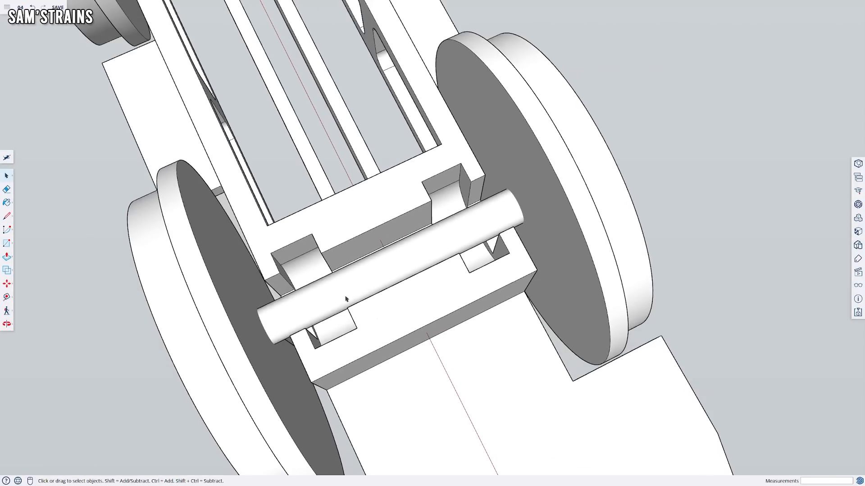
pyautogui.moveTo(346, 298); pyautogui.dragTo(419, 270)
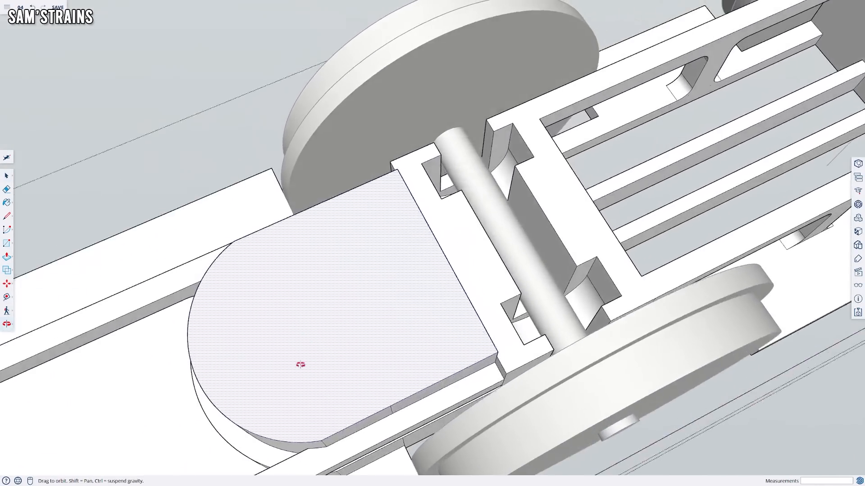
pyautogui.moveTo(304, 365); pyautogui.dragTo(377, 385)
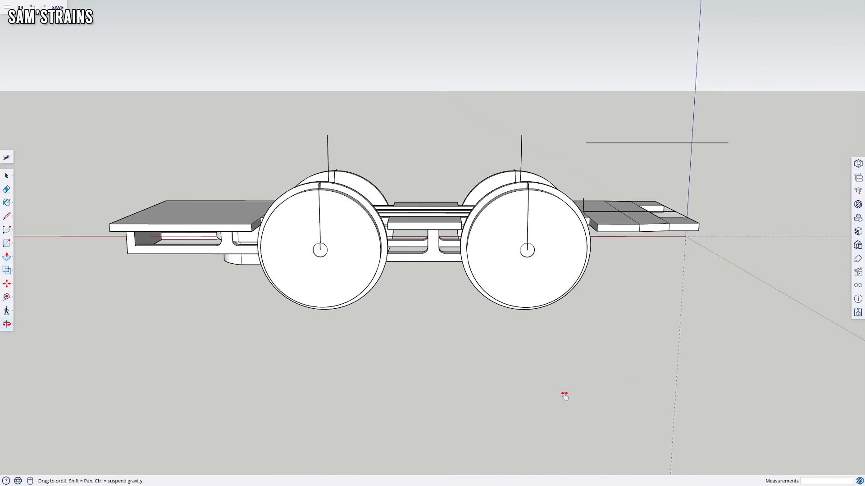
# - Orbit the chassis to a side view before the boiler and cab version appears
pyautogui.moveTo(565, 396); pyautogui.dragTo(454, 396)
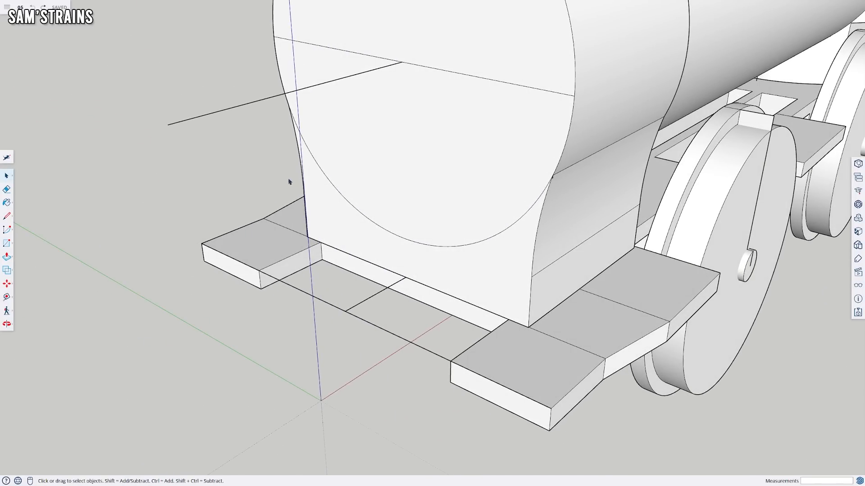
pyautogui.moveTo(509, 253)
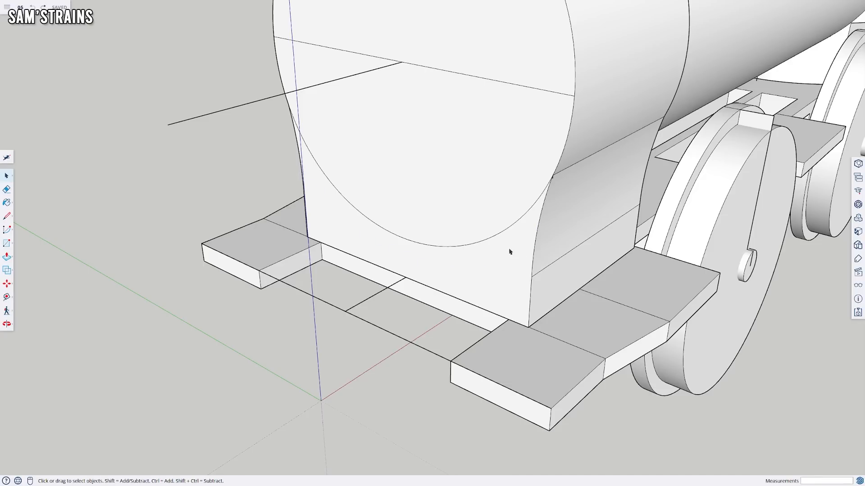
pyautogui.moveTo(546, 321)
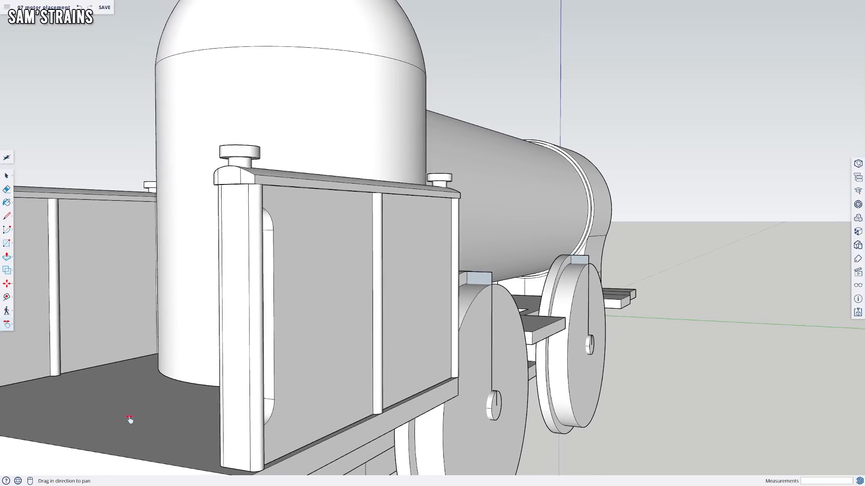
# - Pan across the cab interior and orbit around the motor meshing with its gear
pyautogui.moveTo(130, 419); pyautogui.dragTo(221, 419)
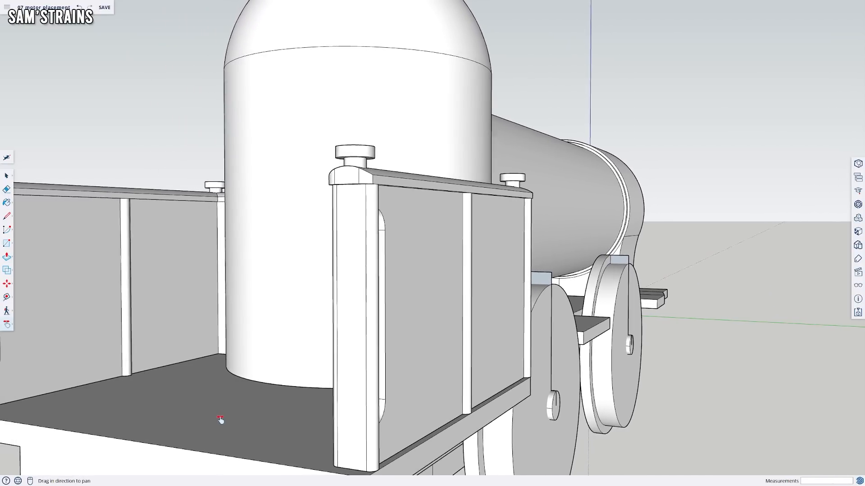
pyautogui.moveTo(219, 418); pyautogui.dragTo(332, 434)
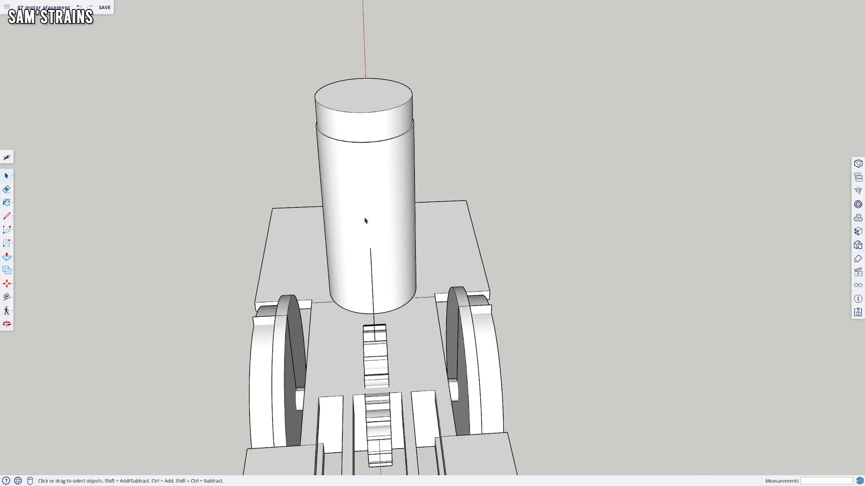
pyautogui.moveTo(363, 221); pyautogui.dragTo(389, 320)
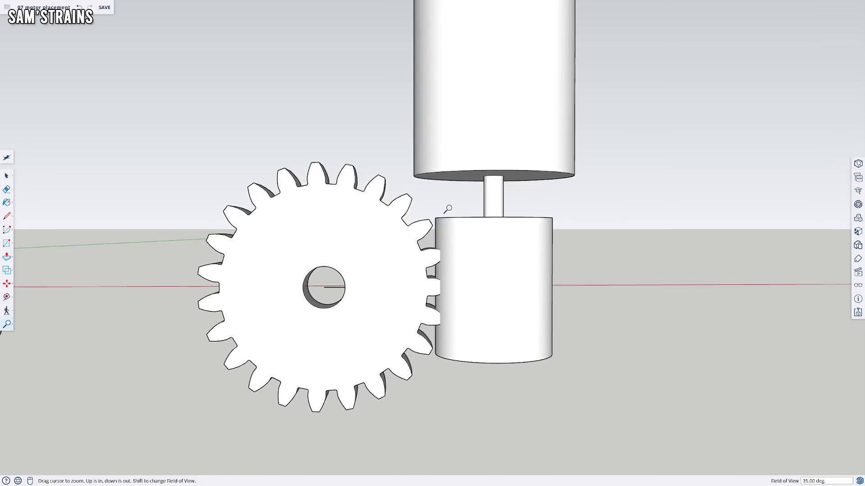
pyautogui.scroll(-3)
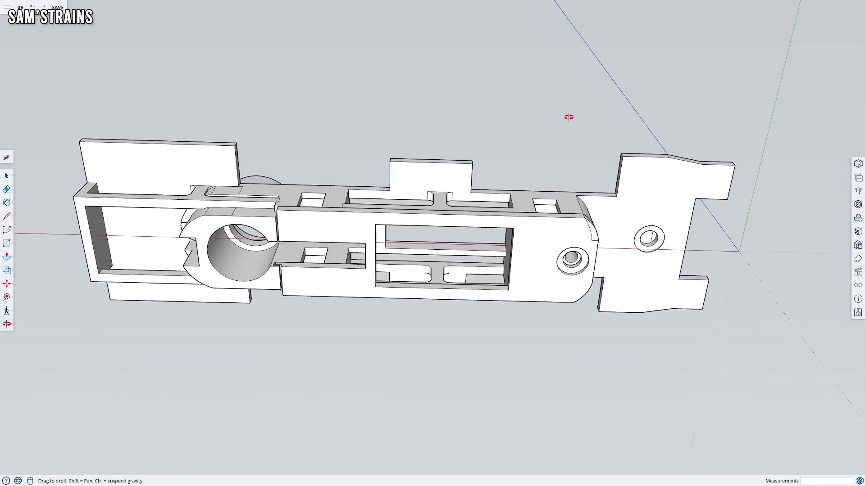
# - Orbit the redesigned chassis frame, its underside, and the fitted motor and gear
pyautogui.moveTo(568, 116); pyautogui.dragTo(563, 237)
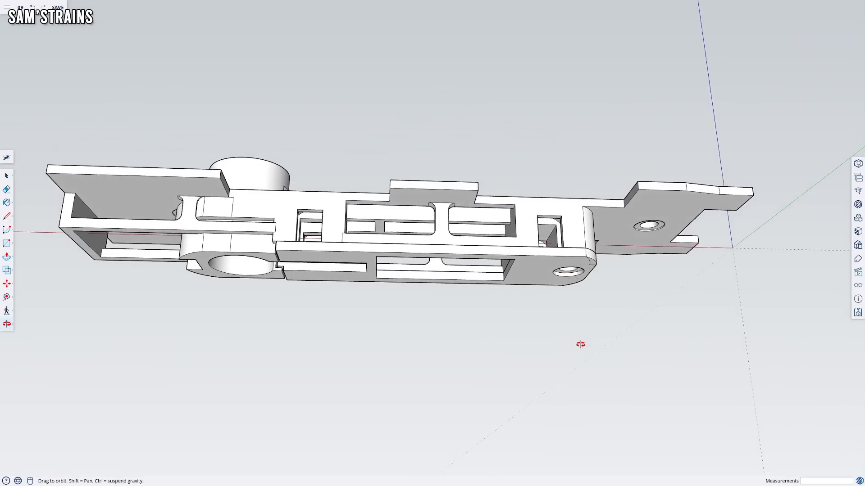
pyautogui.moveTo(579, 343); pyautogui.dragTo(571, 468)
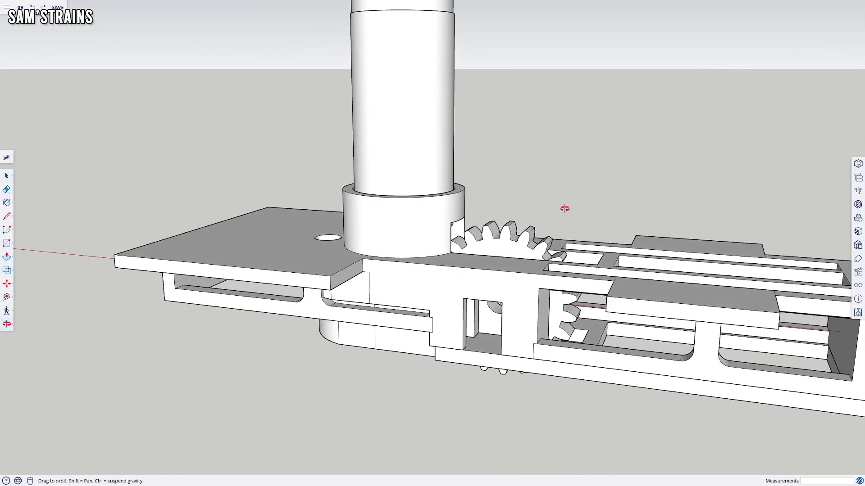
pyautogui.moveTo(562, 208); pyautogui.dragTo(113, 264)
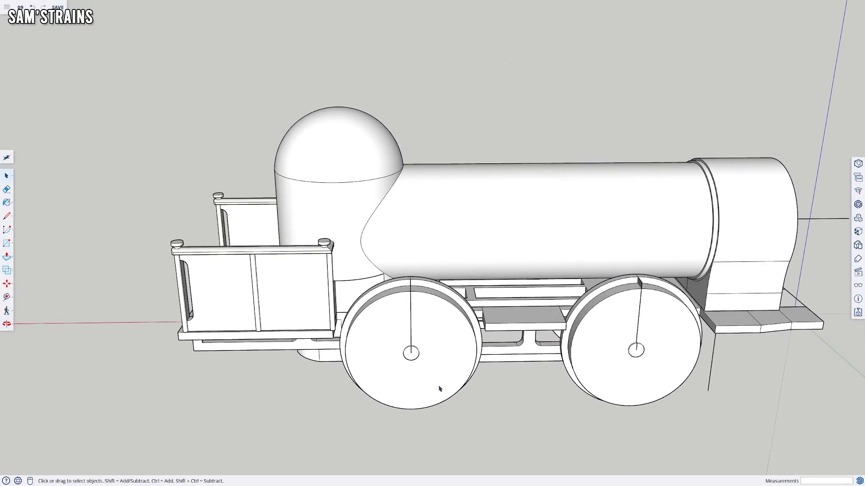
pyautogui.click(7, 310)
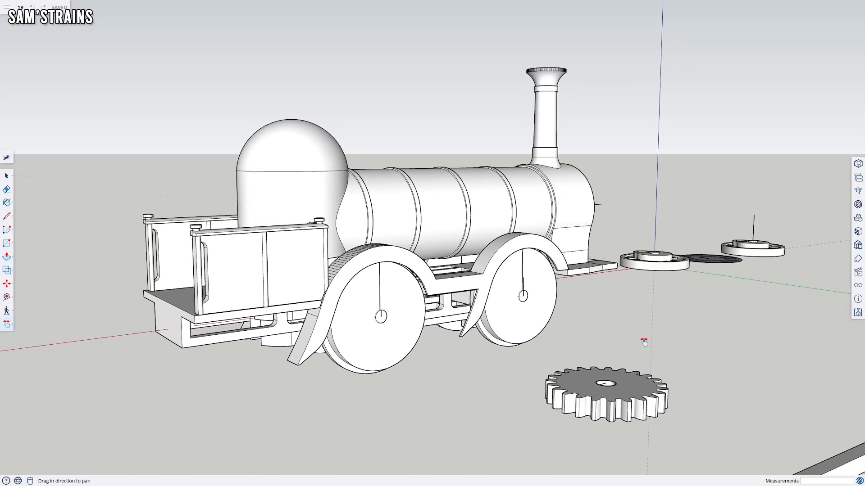
pyautogui.moveTo(644, 340); pyautogui.dragTo(170, 117)
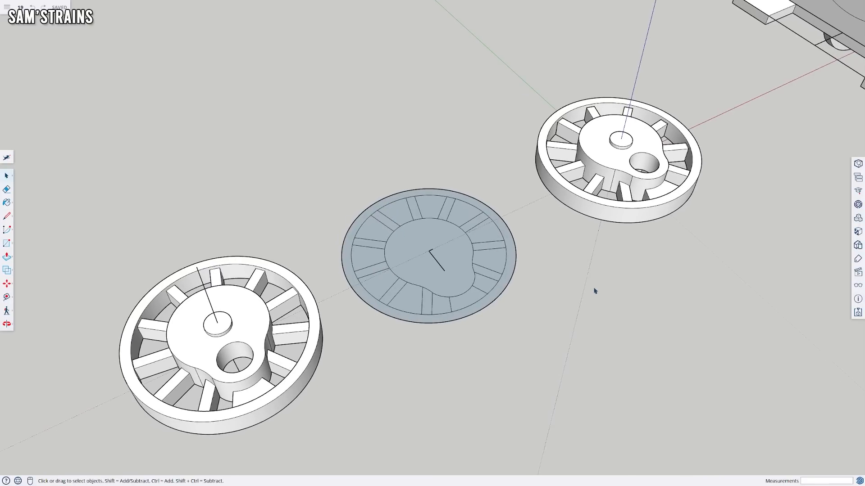
pyautogui.moveTo(593, 288)
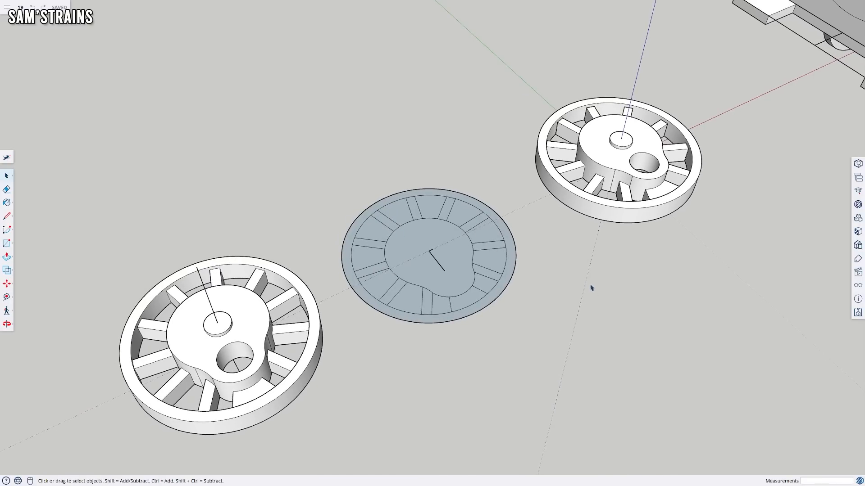
pyautogui.moveTo(591, 285)
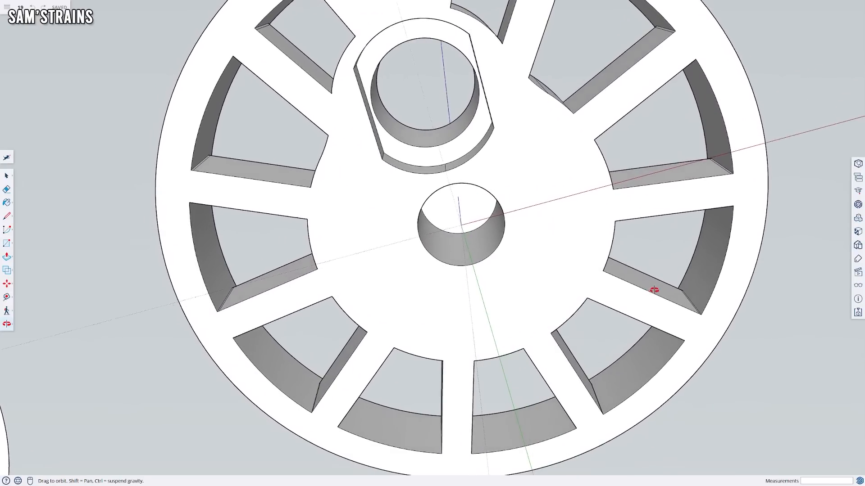
pyautogui.moveTo(654, 291); pyautogui.dragTo(745, 317)
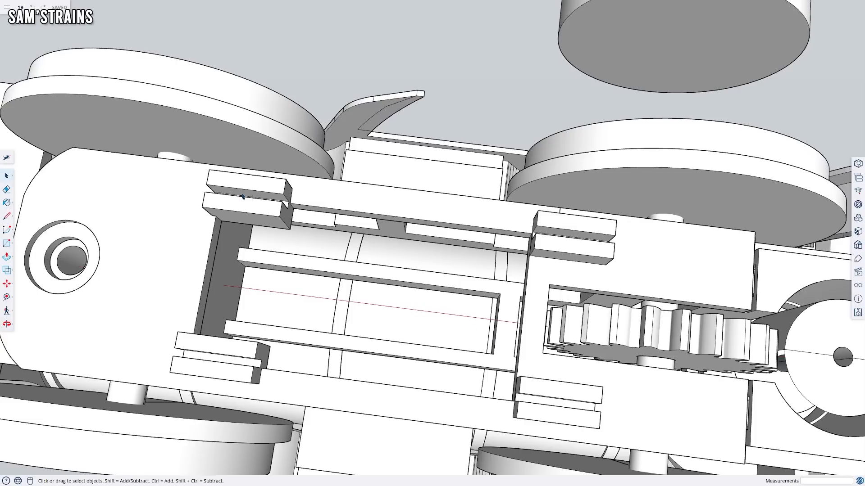
pyautogui.moveTo(623, 401)
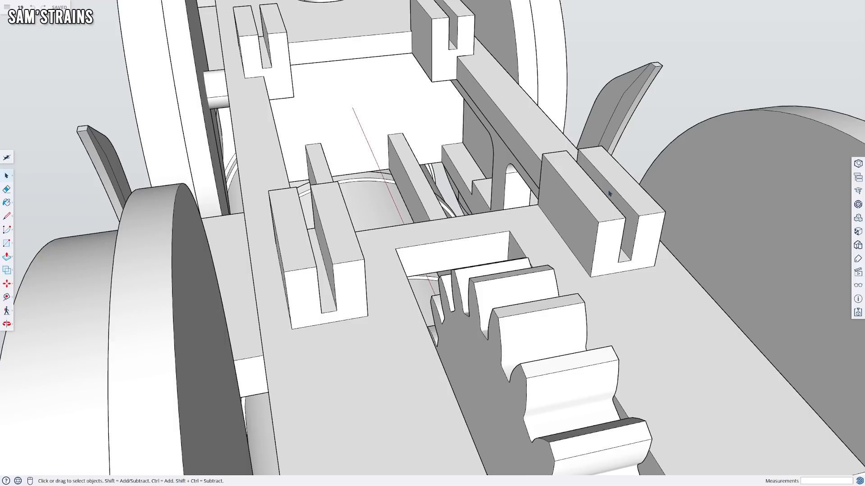
pyautogui.moveTo(320, 238)
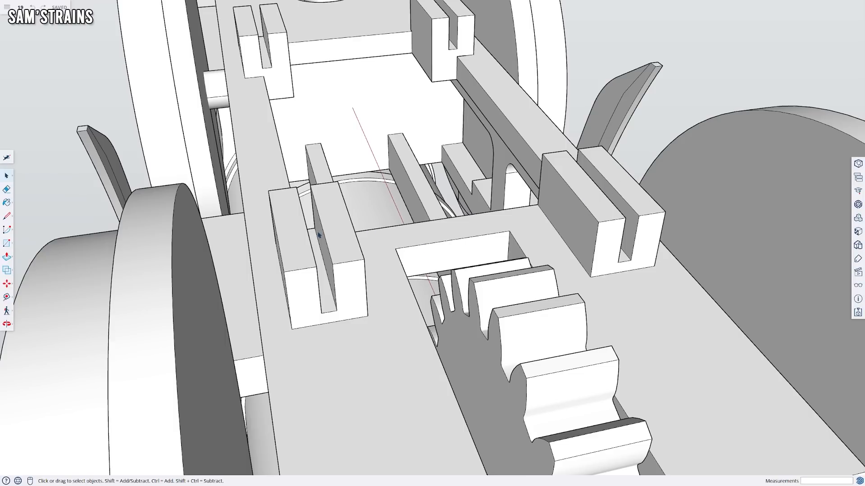
pyautogui.click(5, 310)
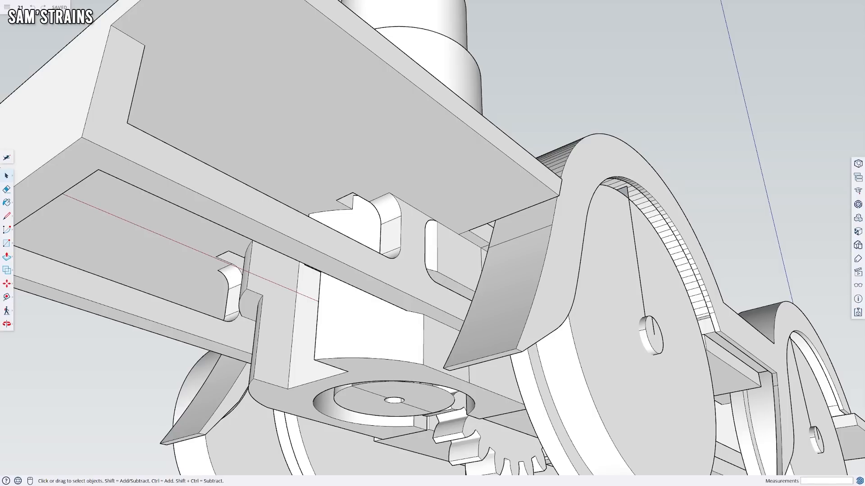
pyautogui.moveTo(465, 258)
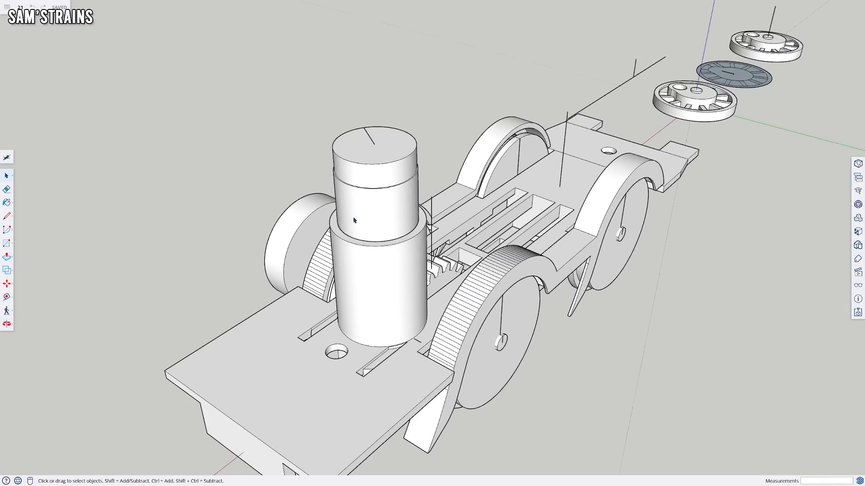
pyautogui.moveTo(375, 170)
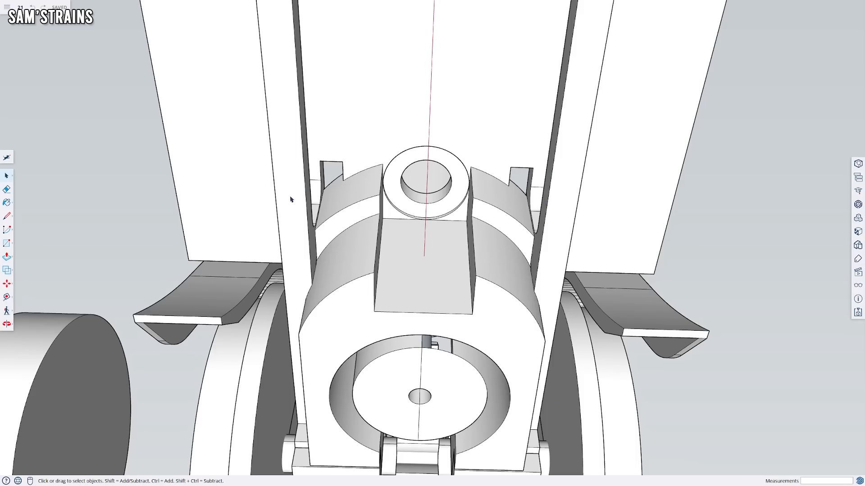
pyautogui.moveTo(321, 310)
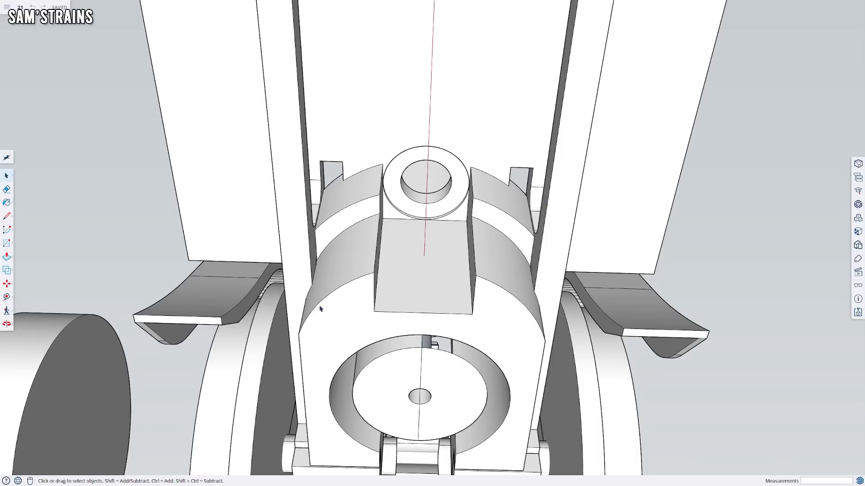
pyautogui.moveTo(321, 310)
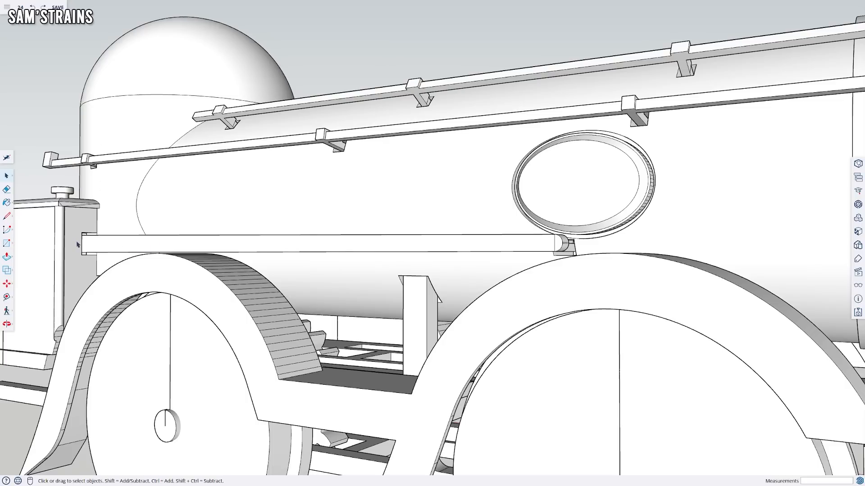
pyautogui.moveTo(473, 254)
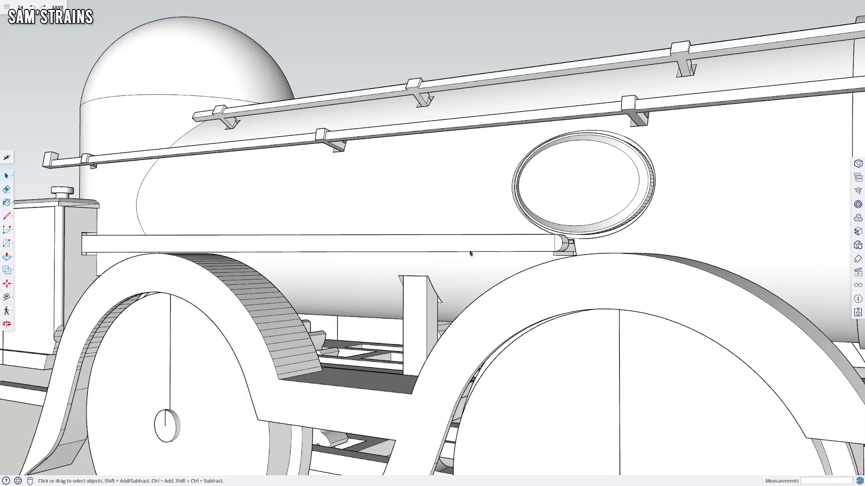
pyautogui.moveTo(373, 256)
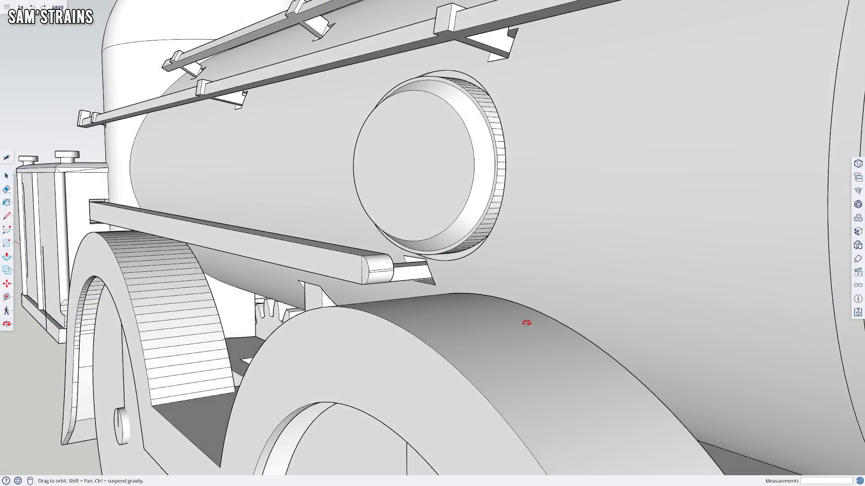
pyautogui.moveTo(507, 323); pyautogui.dragTo(407, 375)
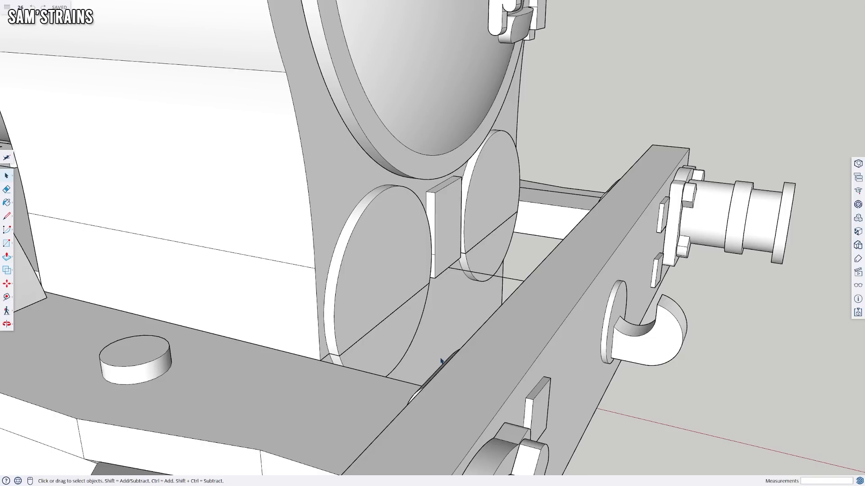
pyautogui.moveTo(614, 397)
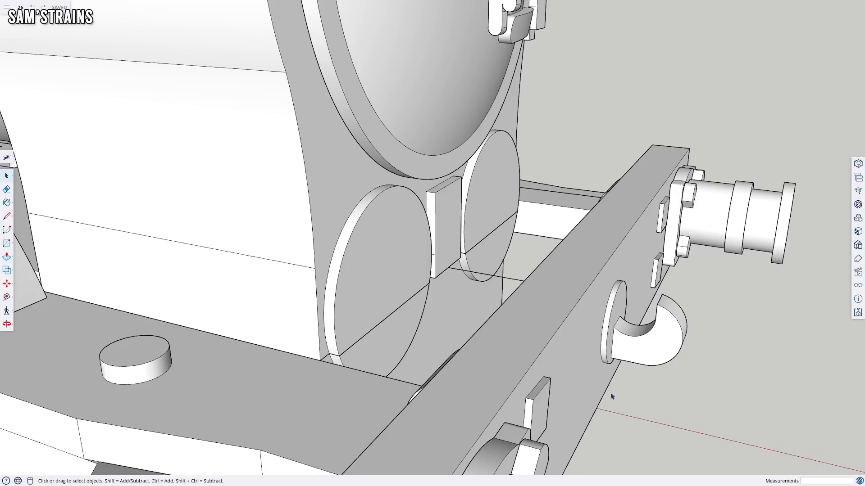
pyautogui.moveTo(442, 373)
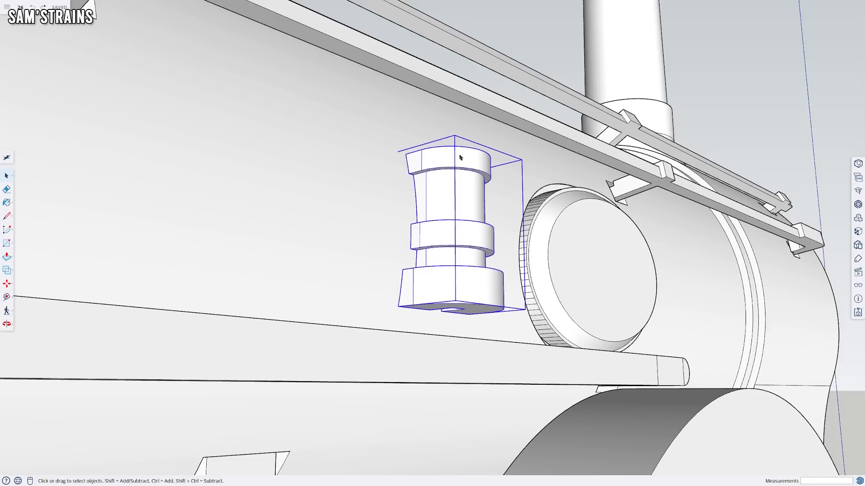
pyautogui.click(439, 319)
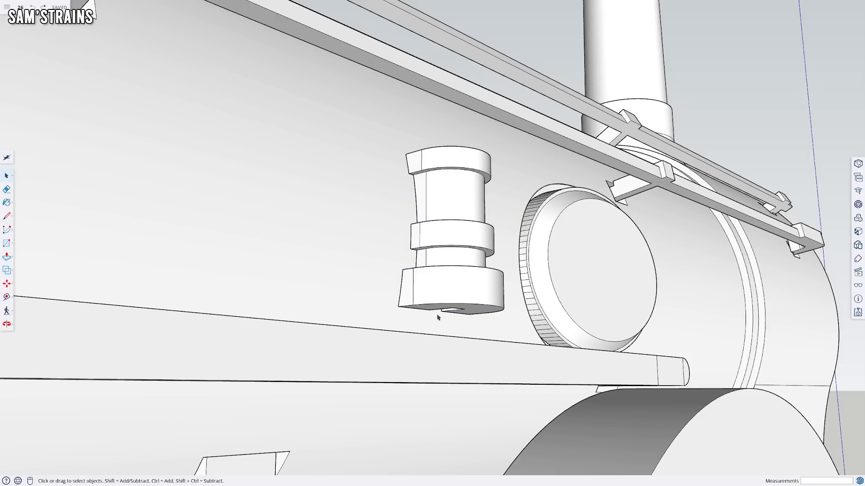
pyautogui.moveTo(443, 323)
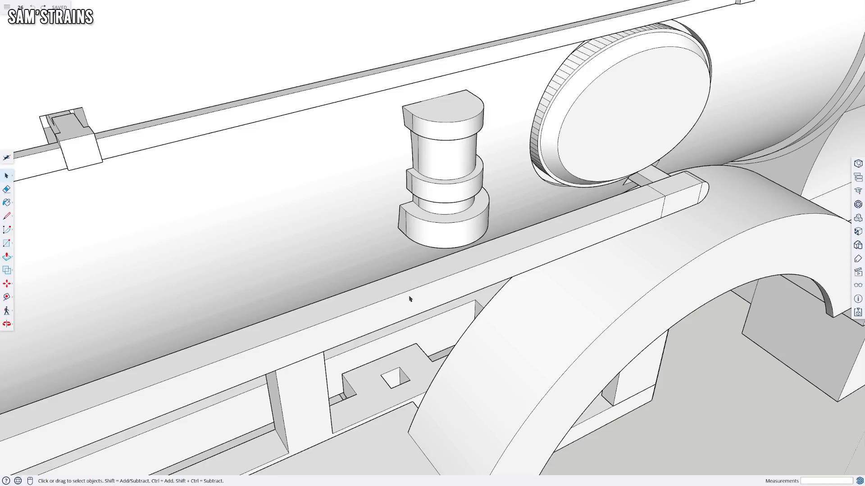
pyautogui.moveTo(355, 385)
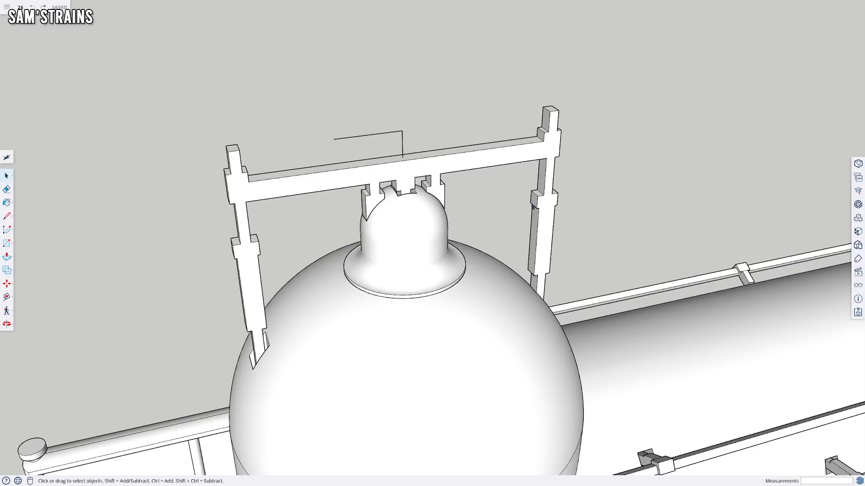
pyautogui.moveTo(508, 278)
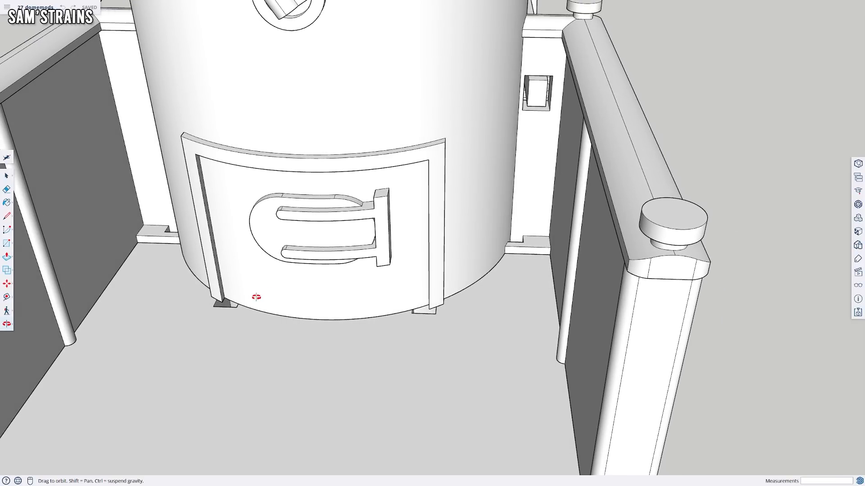
pyautogui.click(5, 176)
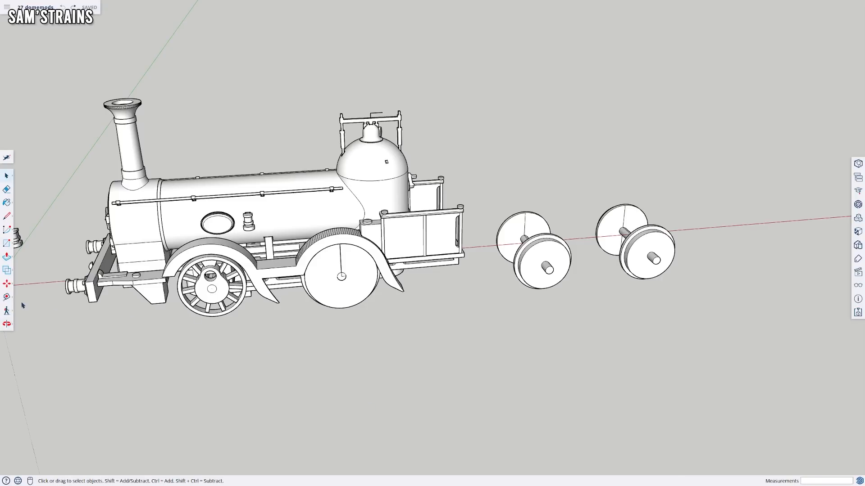
# - Reveal the four-wheeled tender coupled behind the locomotive's cab
pyautogui.click(5, 309)
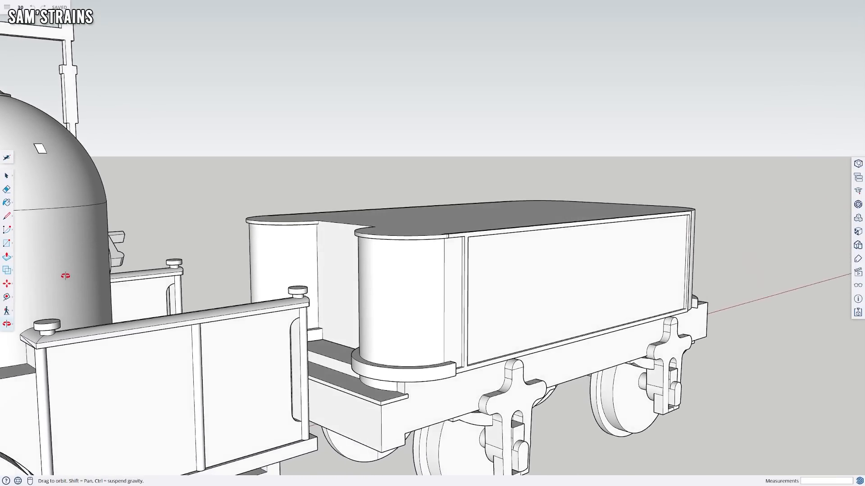
pyautogui.moveTo(63, 275); pyautogui.dragTo(34, 427)
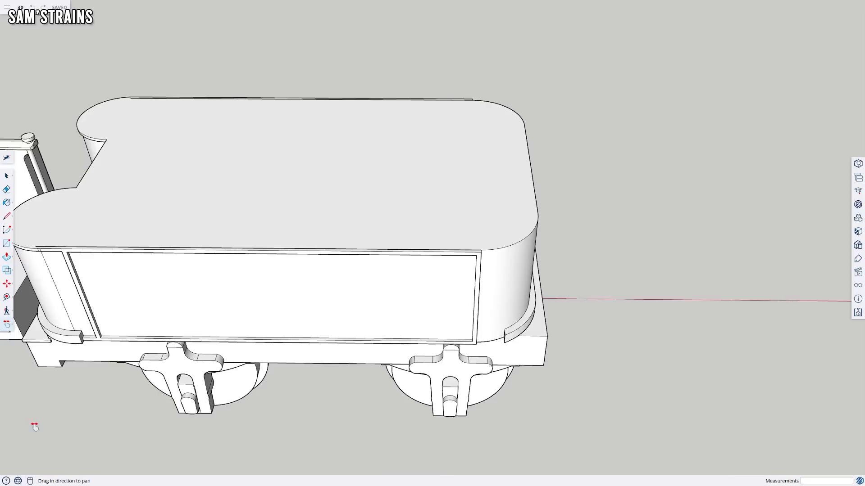
pyautogui.moveTo(35, 427); pyautogui.dragTo(93, 429)
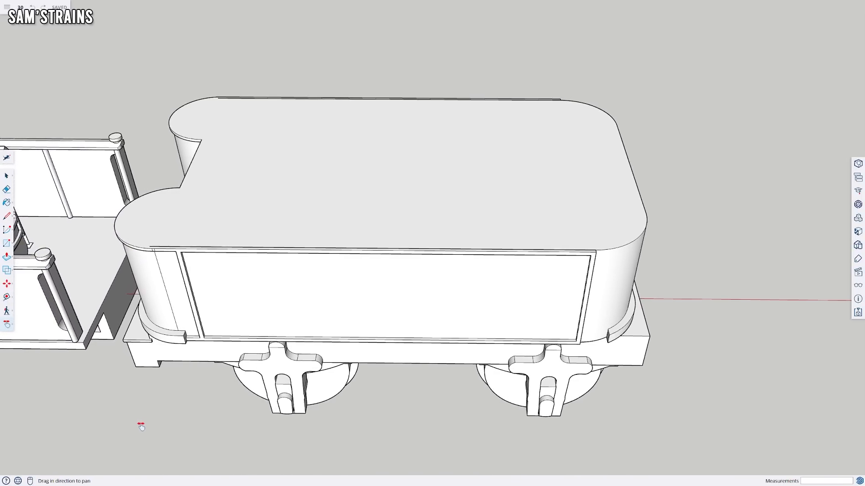
pyautogui.moveTo(140, 426); pyautogui.dragTo(189, 430)
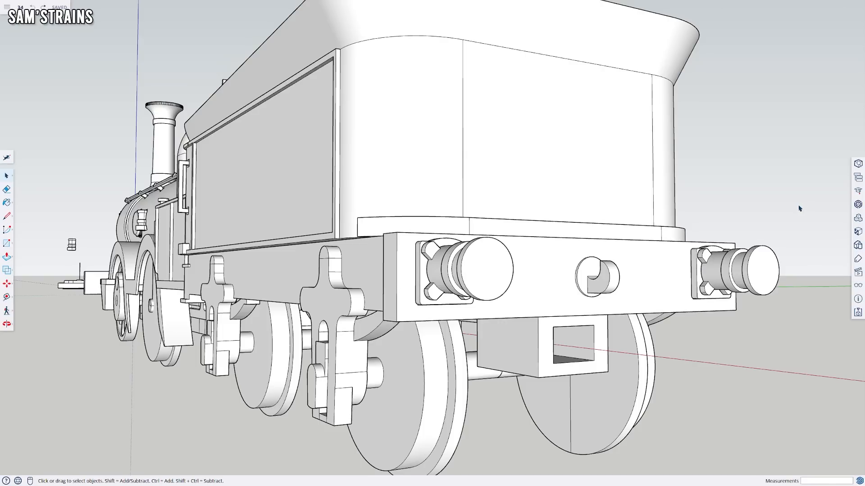
pyautogui.moveTo(625, 348)
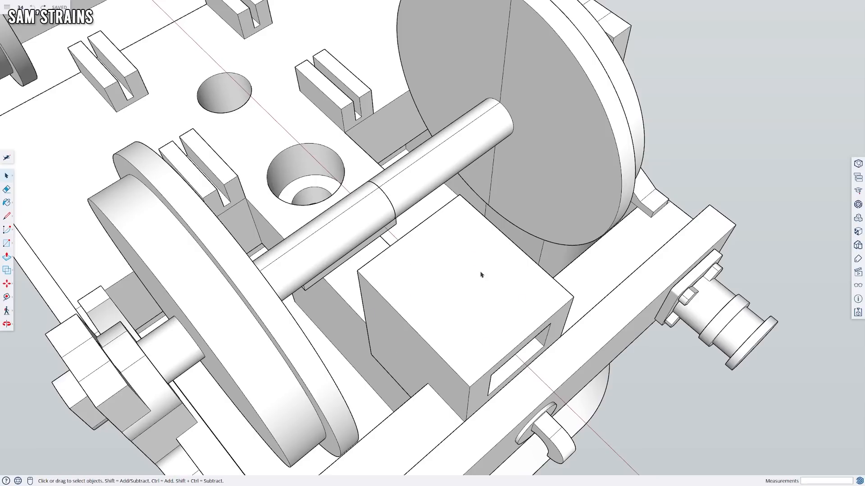
pyautogui.moveTo(480, 276); pyautogui.dragTo(491, 292)
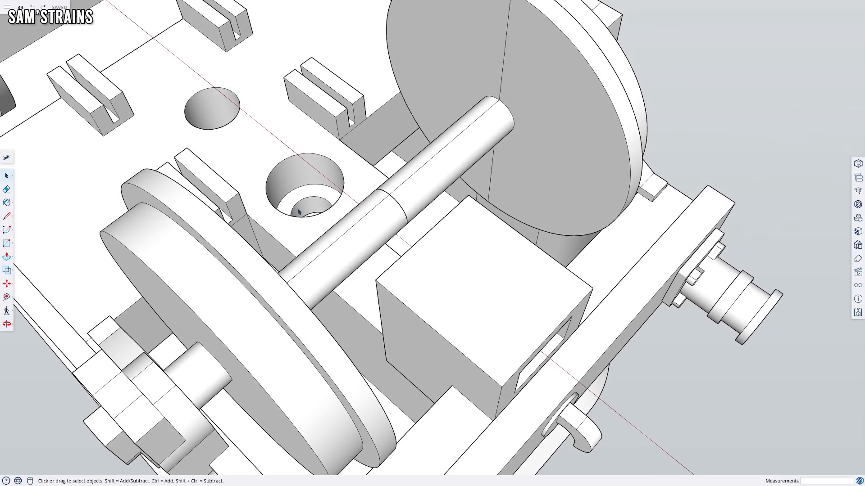
pyautogui.moveTo(317, 182)
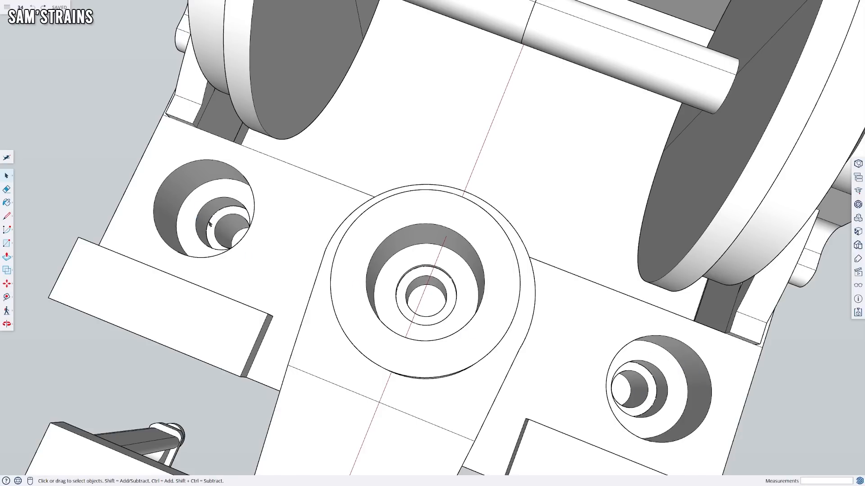
pyautogui.moveTo(659, 389)
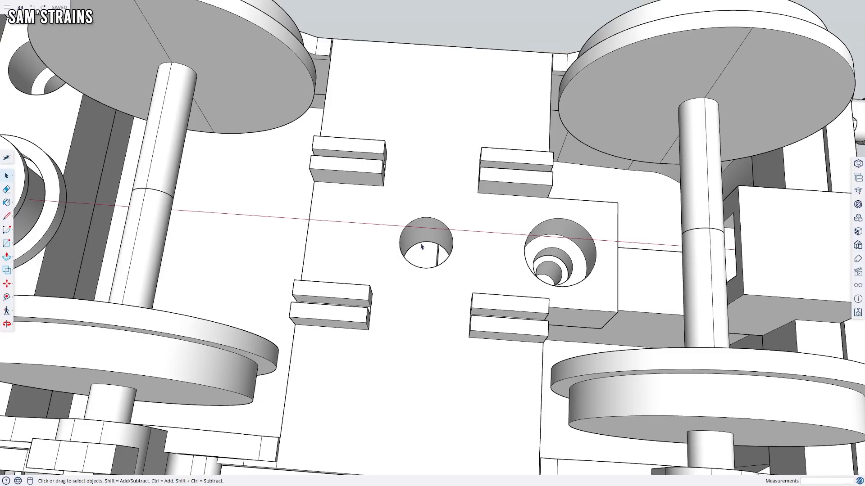
pyautogui.moveTo(425, 239)
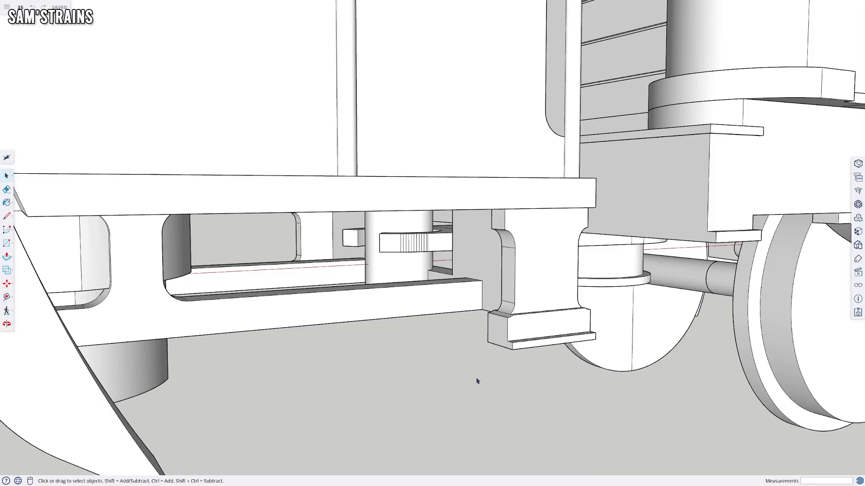
pyautogui.moveTo(467, 379)
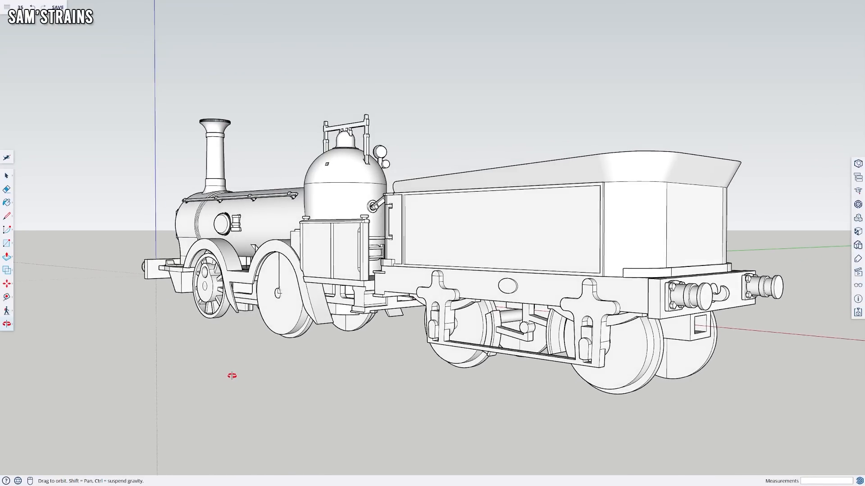
pyautogui.moveTo(229, 374); pyautogui.dragTo(262, 381)
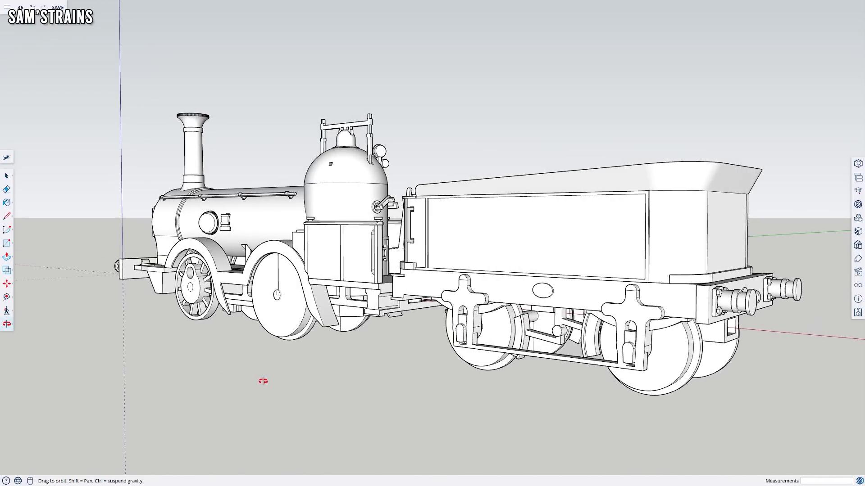
pyautogui.moveTo(262, 366); pyautogui.dragTo(274, 384)
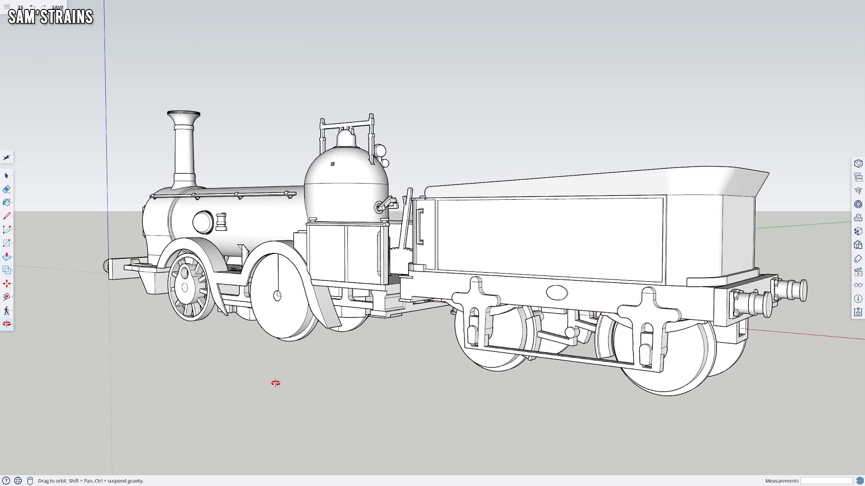